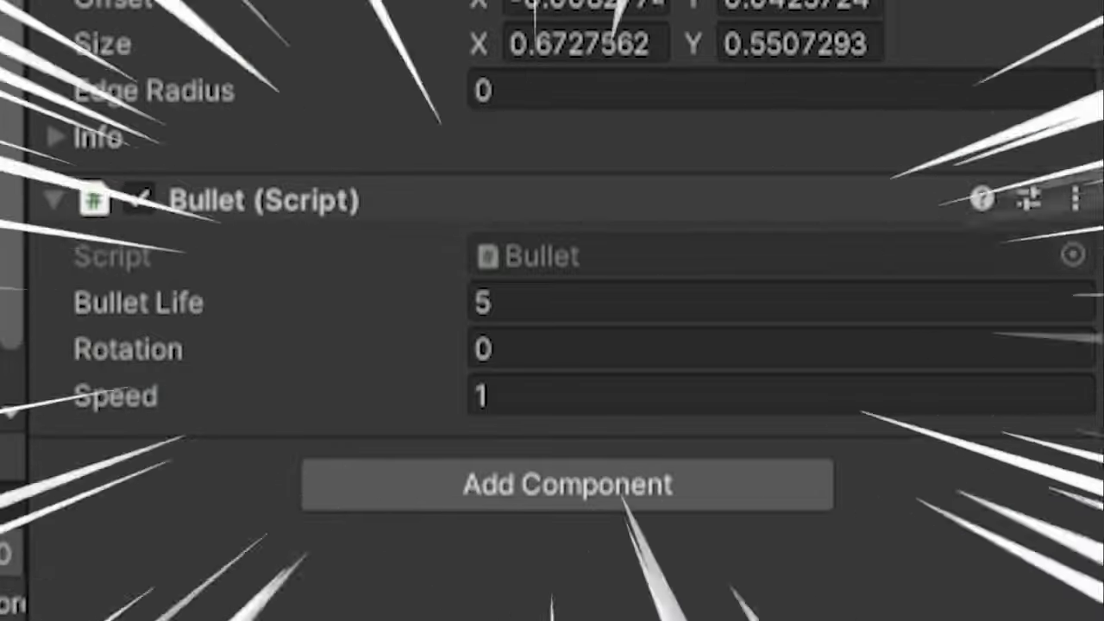
# Start a play-test of the scene with the Round Blue Bullet prefab configured.
pyautogui.click(529, 26)
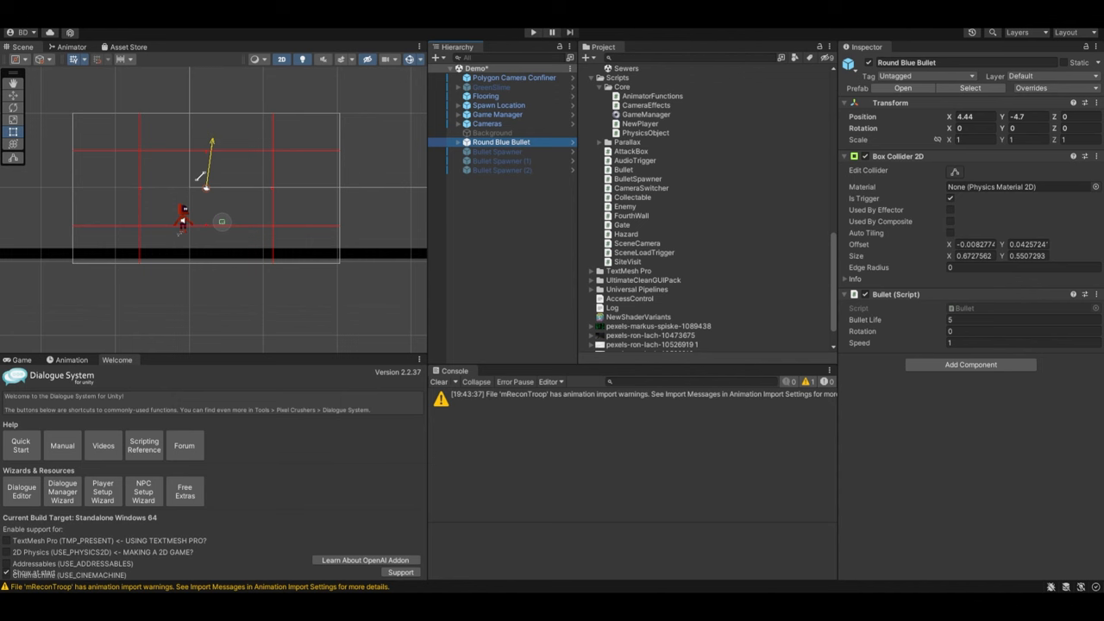
# Run the scene to test the bullet, then stop the test and return to editing.
pyautogui.click(531, 26)
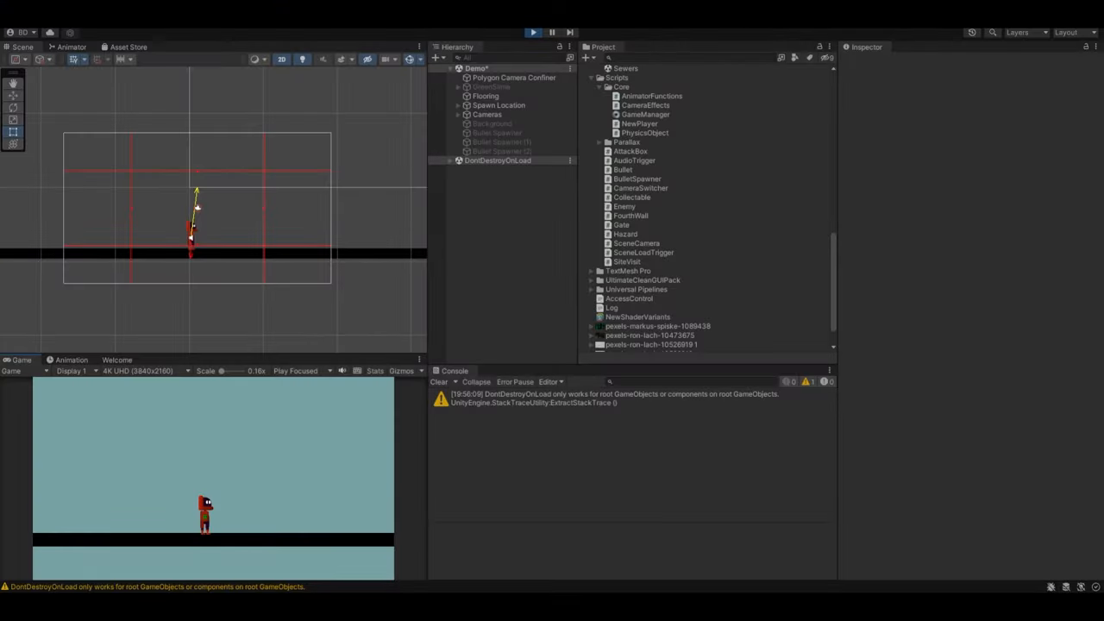
pyautogui.click(501, 141)
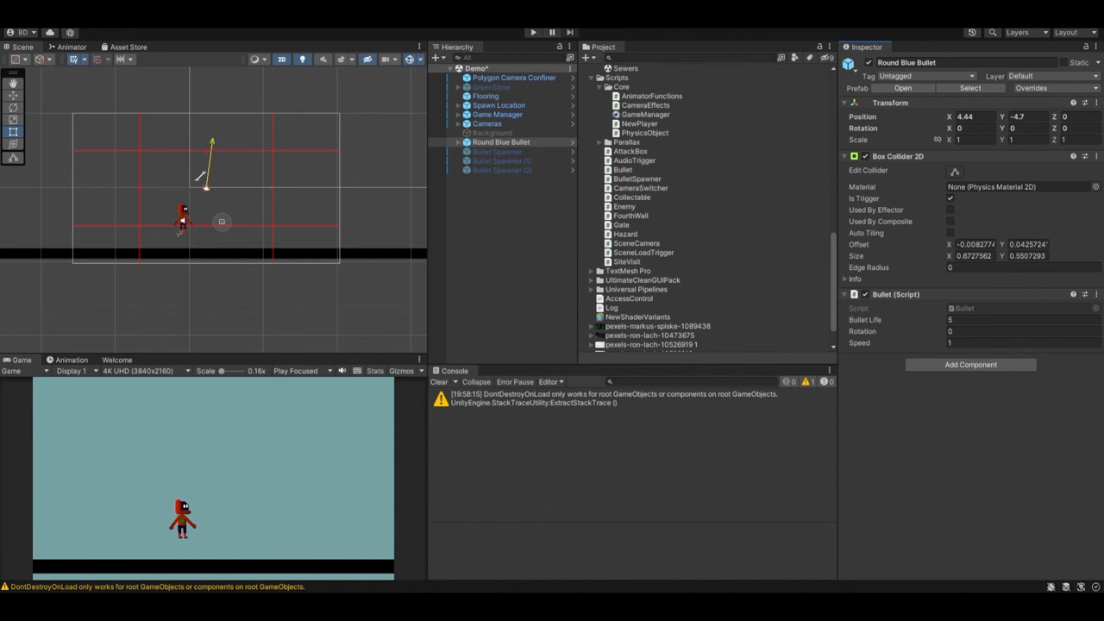
# Select Bullet Spawner, Bullet Spawner (1) and Bullet Spawner (2) in the Hierarchy to enable them.
pyautogui.click(497, 151)
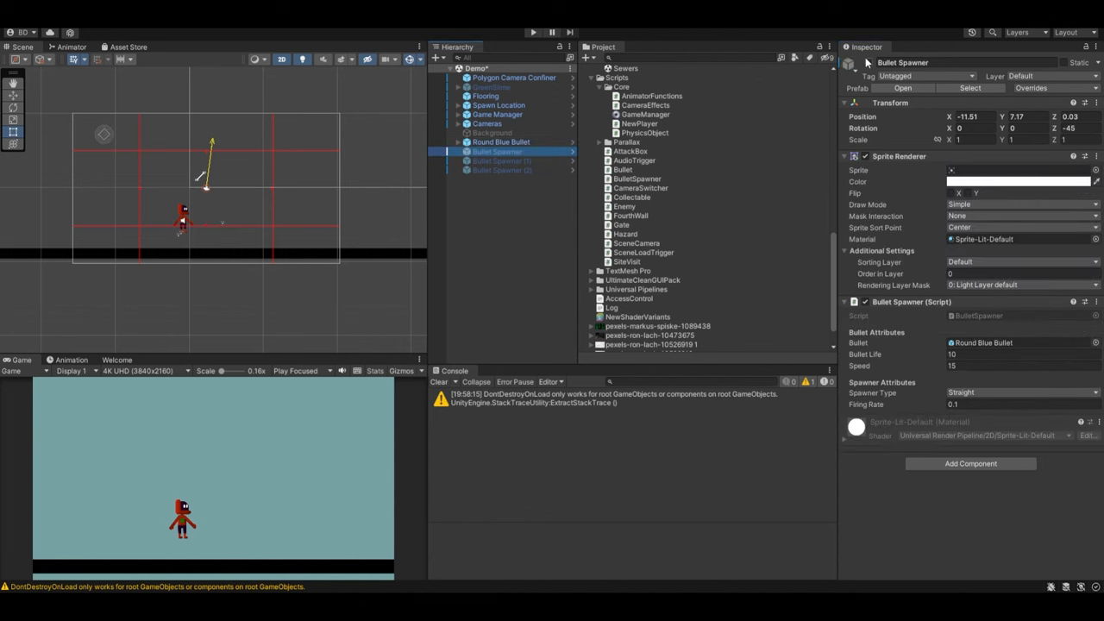
pyautogui.click(502, 161)
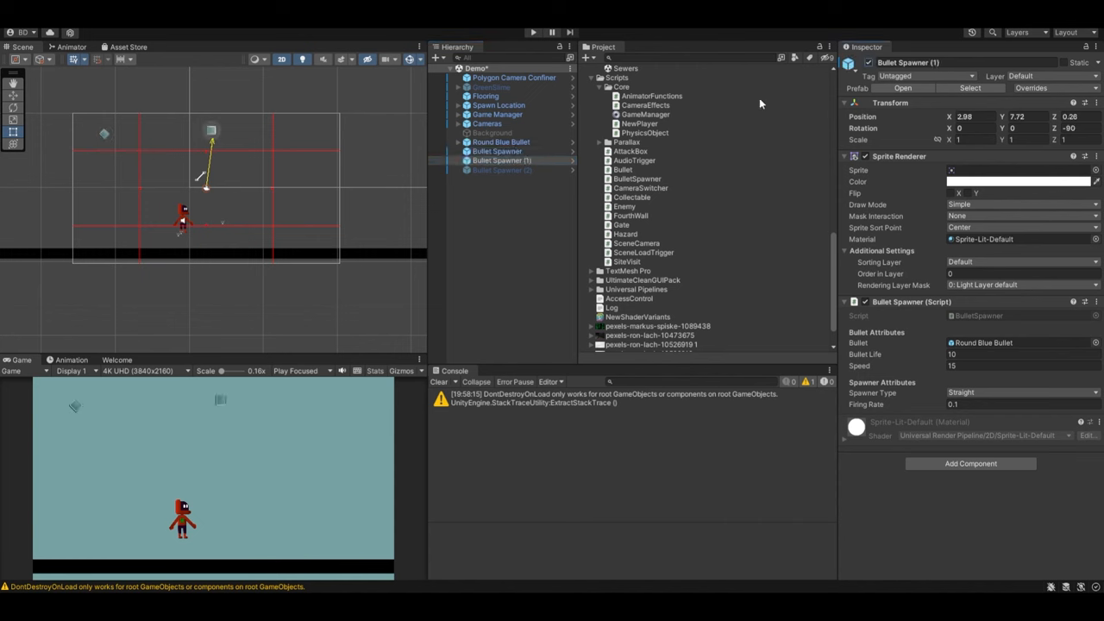
pyautogui.click(503, 170)
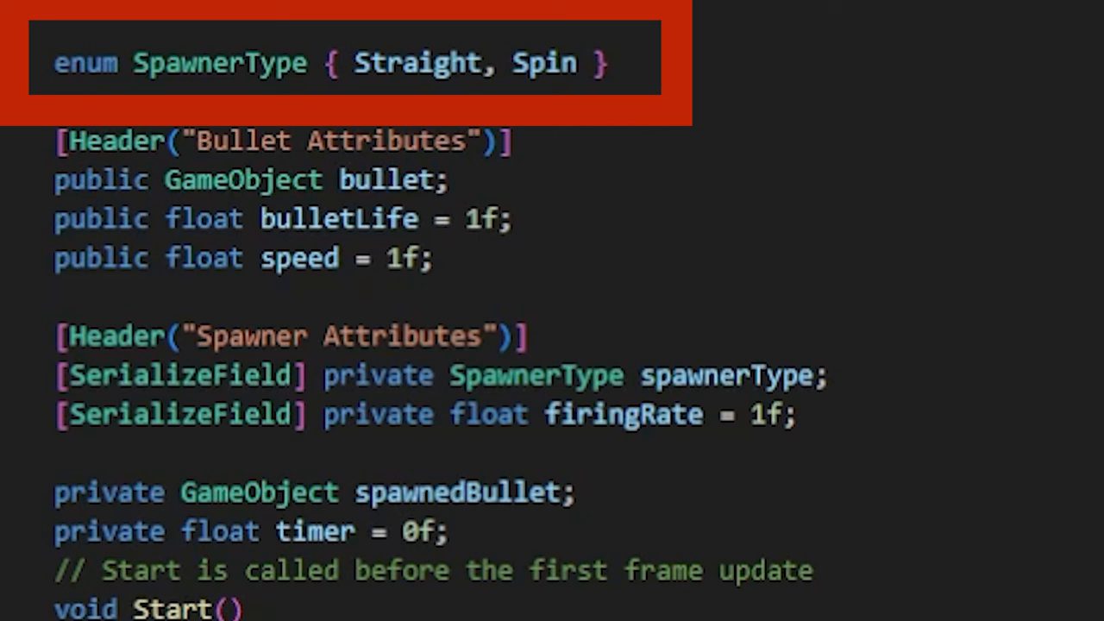
# Scroll through the spawner script to the Update rotation logic for the Spin type.
pyautogui.scroll(-3)
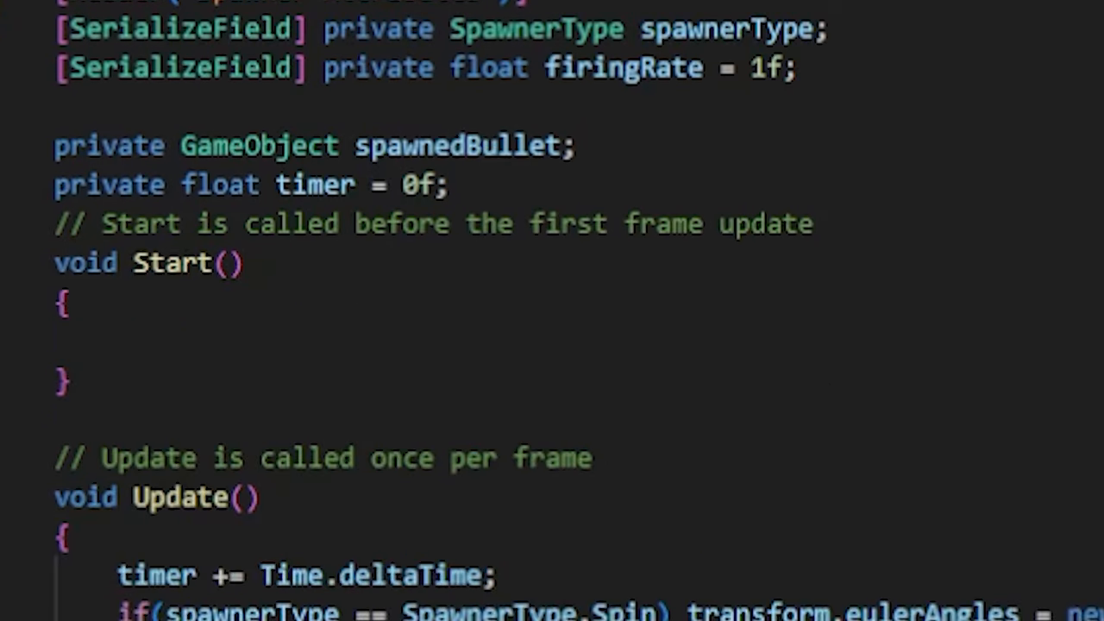
pyautogui.scroll(-3)
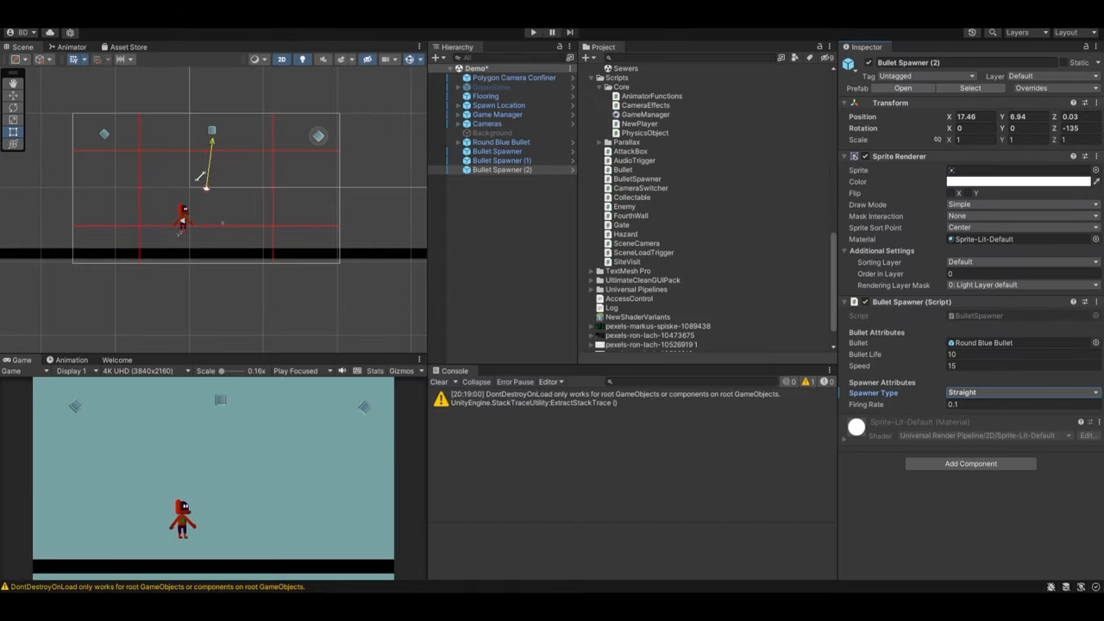
# Set Bullet Spawner (2)'s Spawner Type to Spin.
pyautogui.click(1018, 392)
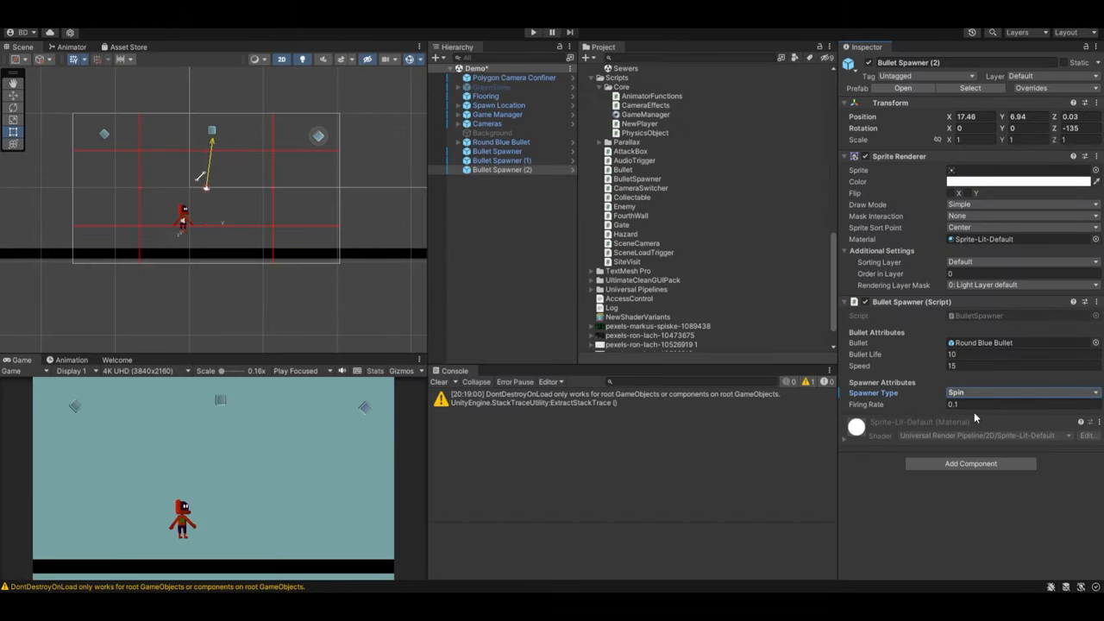